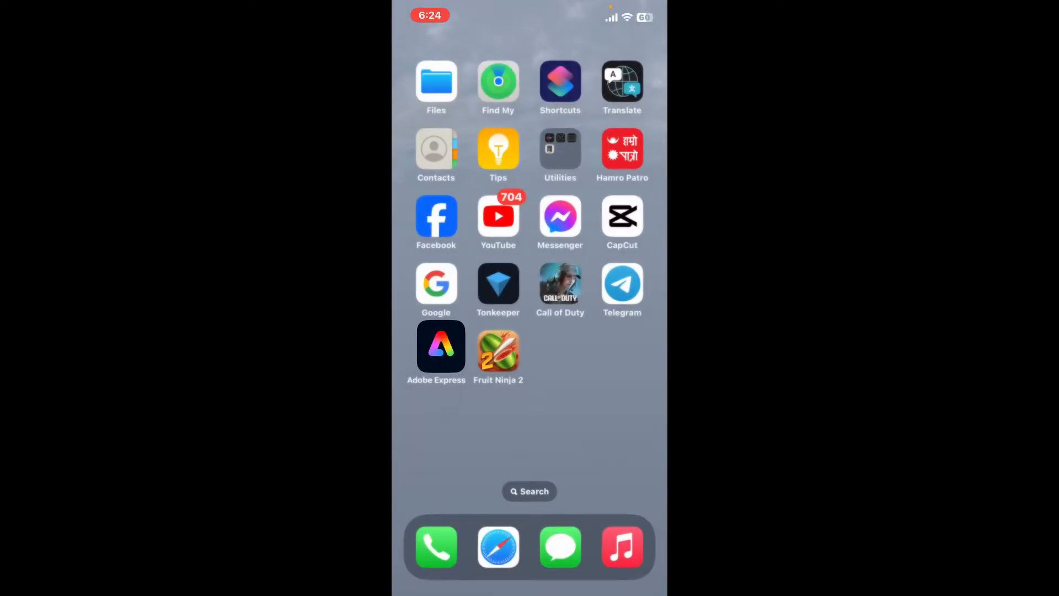
Launch Adobe Express to reach the cloud video project with the bulleted lines.
{"action": "left_click", "coordinate": [437, 348]}
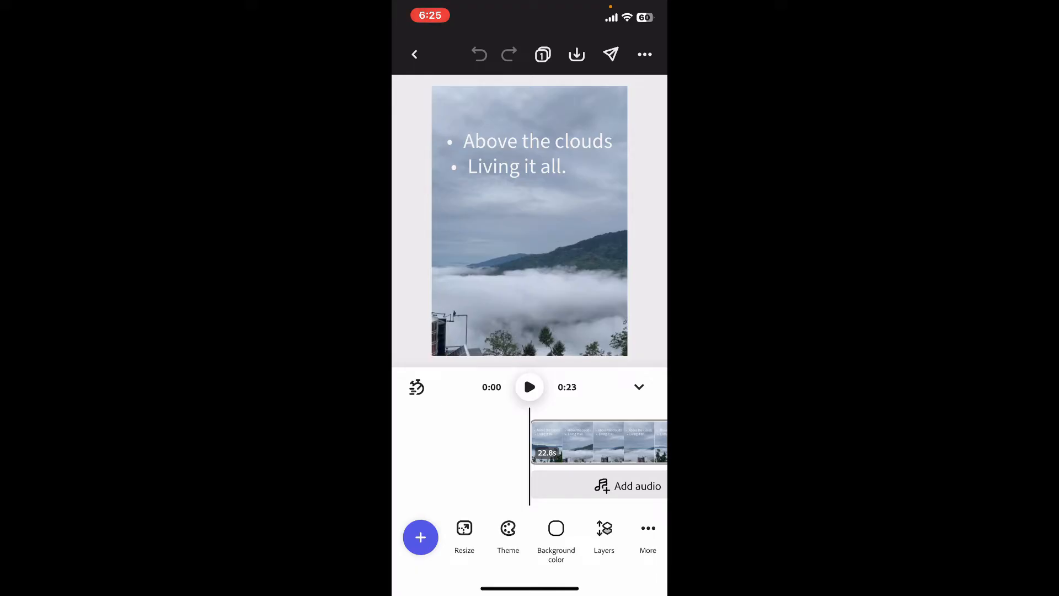
Select the bulleted text and bring up its Effects options (text effects, shape, shadow).
{"action": "left_click", "coordinate": [537, 154]}
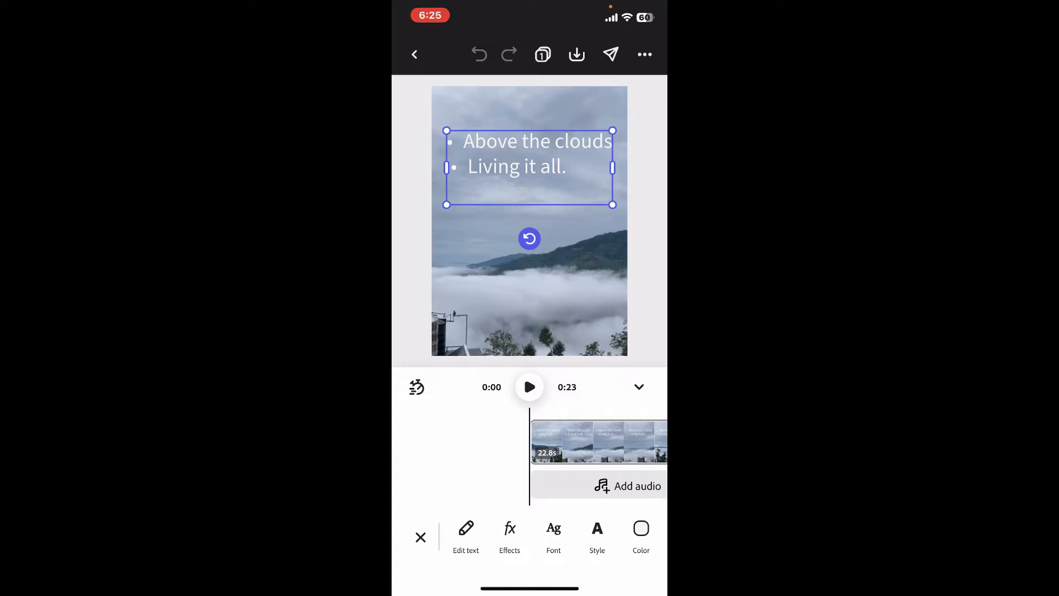
{"action": "left_click", "coordinate": [510, 534]}
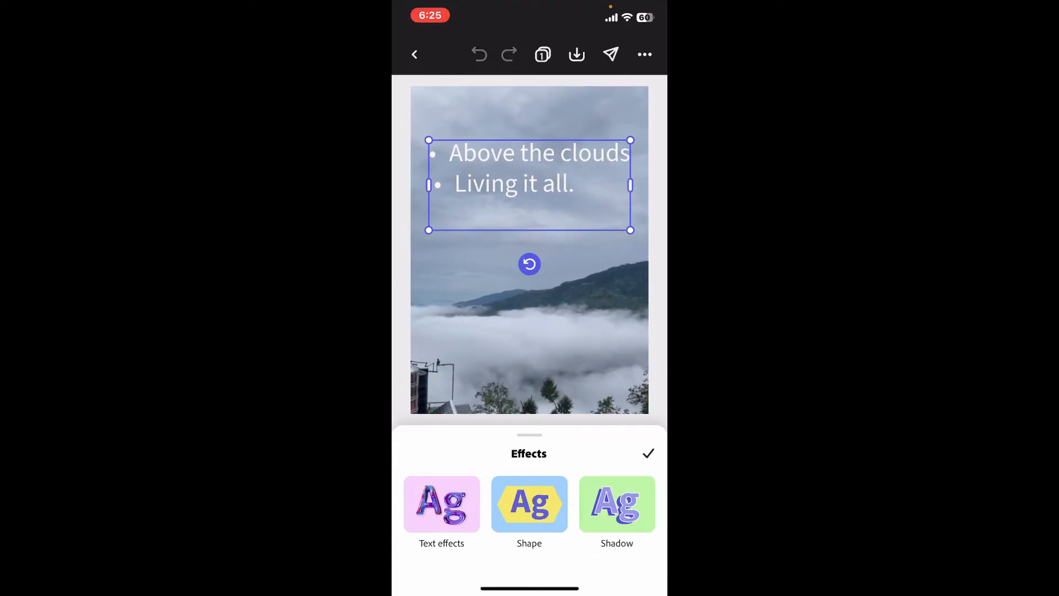
Apply a drop shadow preset to the text and browse the shadow styles to the Custom option.
{"action": "left_click", "coordinate": [615, 503]}
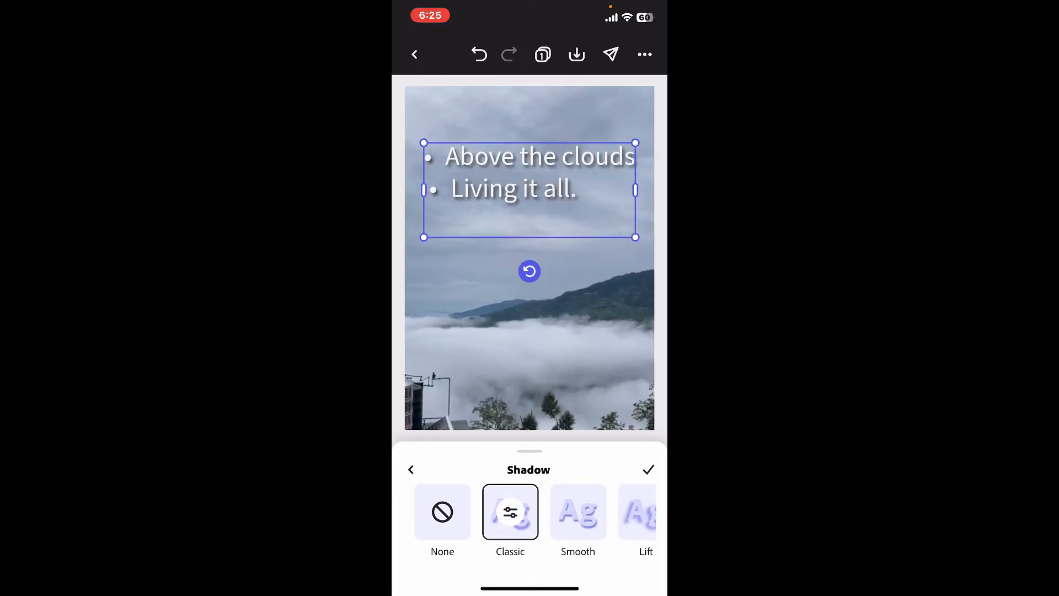
{"action": "scroll", "scroll_direction": "left", "scroll_amount": 3}
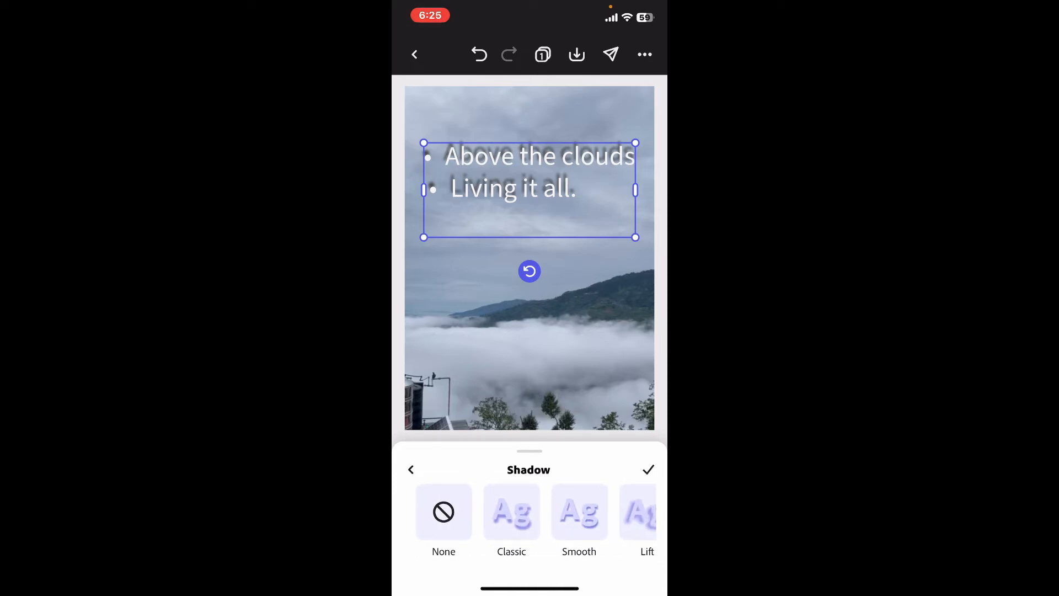
{"action": "left_click", "coordinate": [511, 512]}
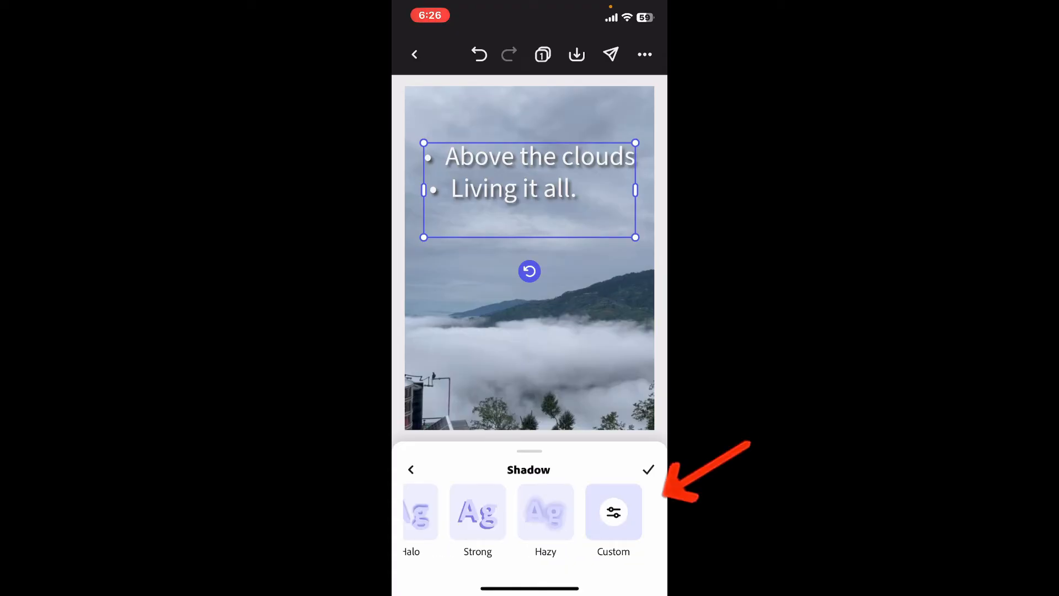
Fine-tune a custom shadow with a color swatch, confirm it, and scrub the preview to about 0:04.
{"action": "left_click", "coordinate": [612, 511]}
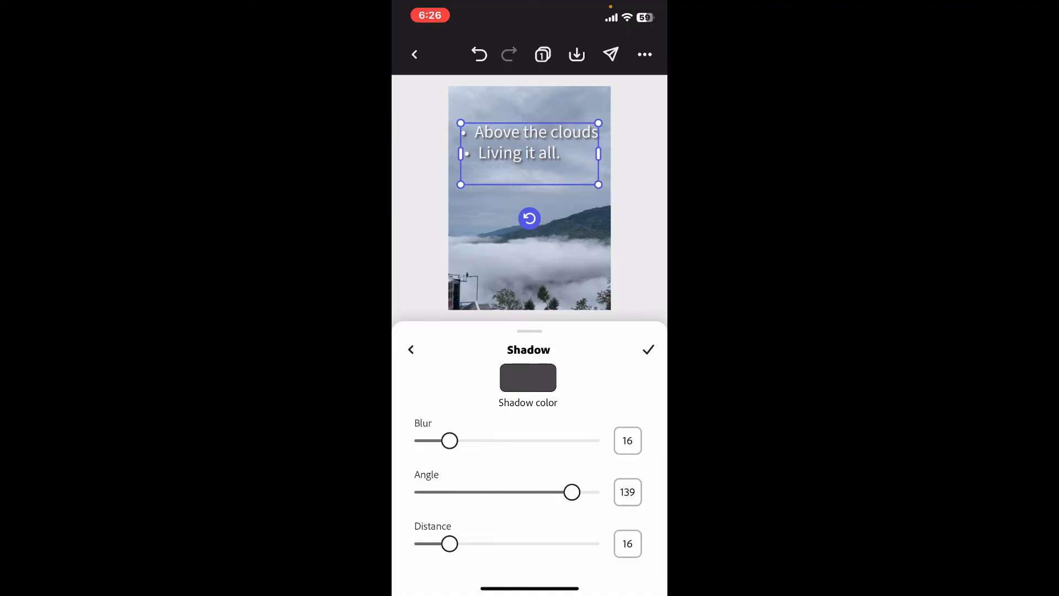
{"action": "left_click_drag", "start_coordinate": [450, 440], "coordinate": [496, 441]}
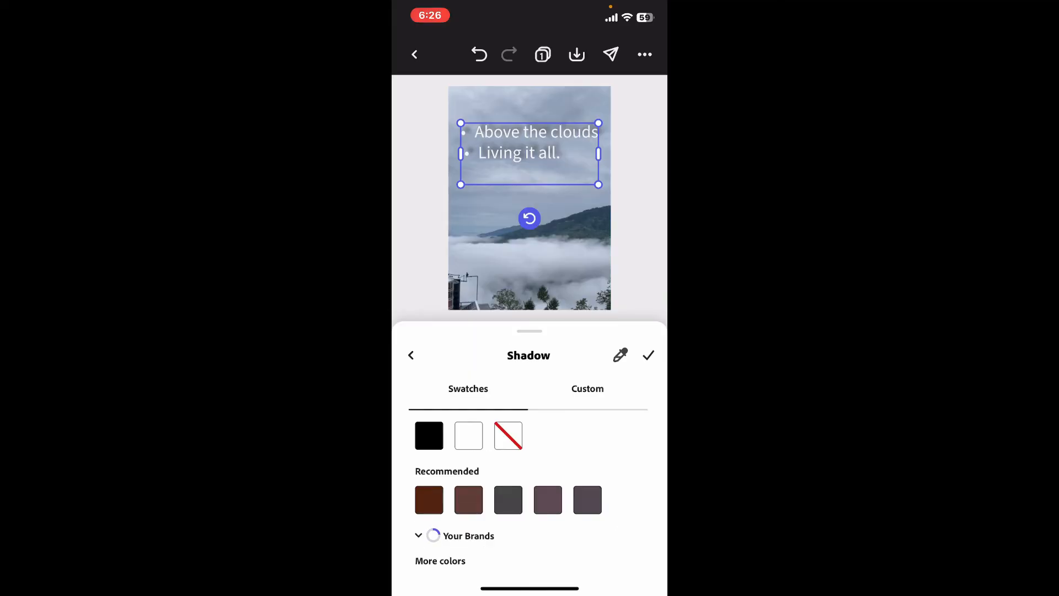
{"action": "scroll", "scroll_direction": "down", "scroll_amount": 3}
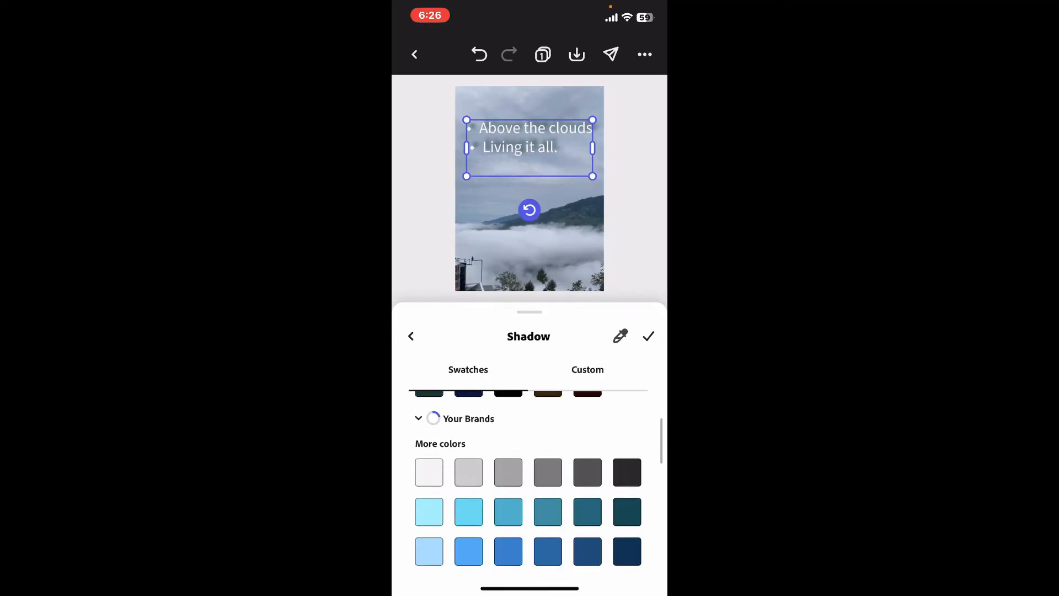
{"action": "left_click", "coordinate": [411, 335]}
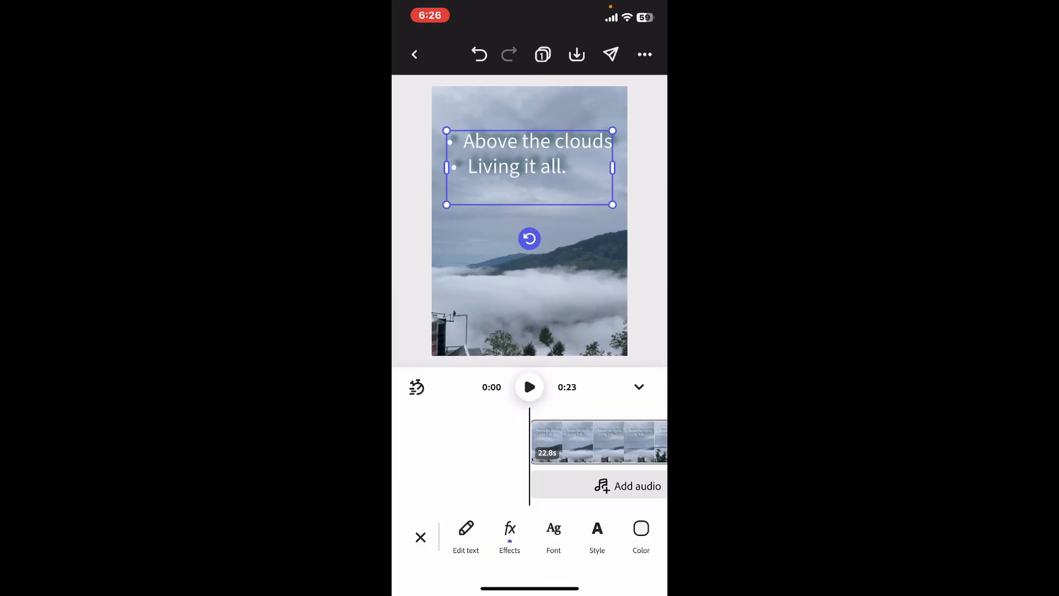
{"action": "left_click_drag", "start_coordinate": [547, 443], "coordinate": [497, 442]}
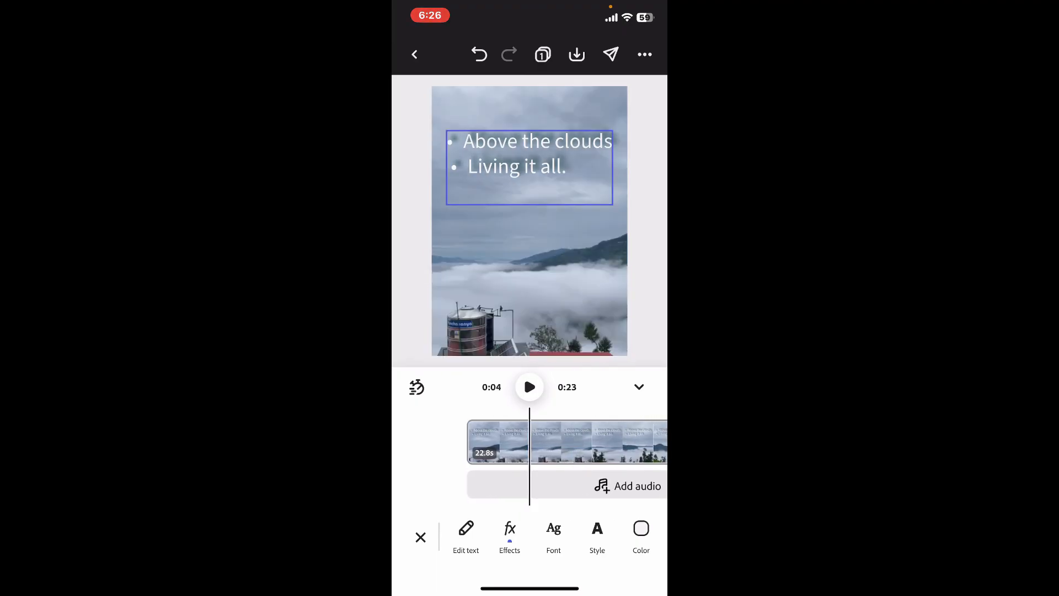